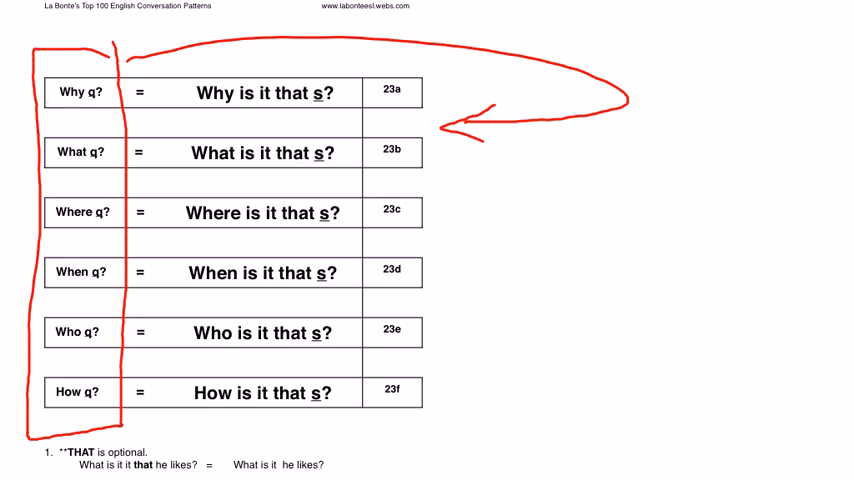
Draw a red mark at the top of the sheet near the q? labels
{"action": "left_click_drag", "start_coordinate": [77, 22], "coordinate": [77, 62]}
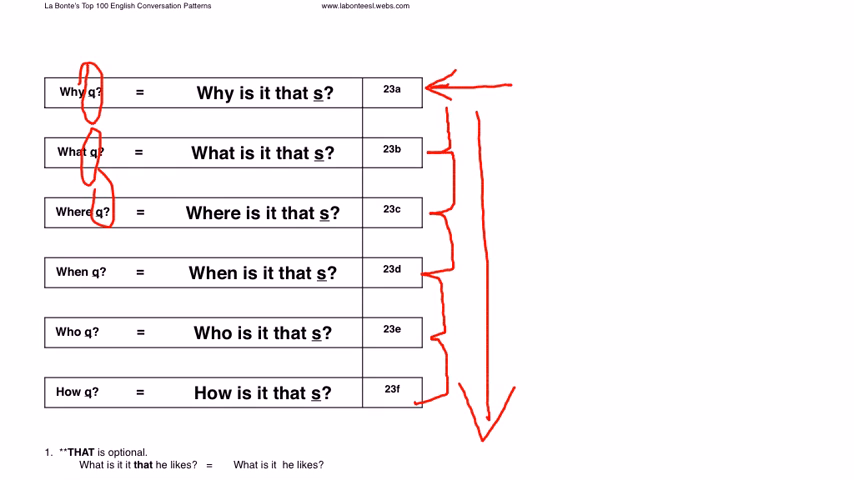
Box the q? column and the 'is it that s?' sentence column in red
{"action": "left_click_drag", "start_coordinate": [128, 40], "coordinate": [62, 430]}
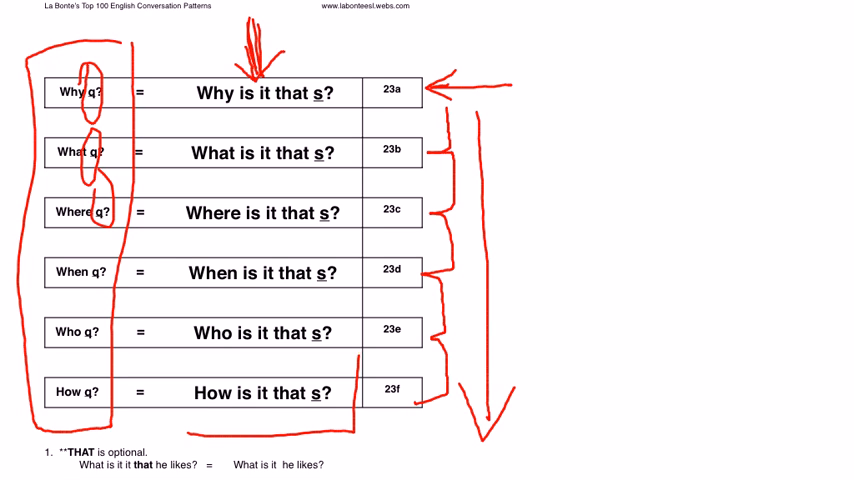
{"action": "left_click_drag", "start_coordinate": [155, 65], "coordinate": [360, 440]}
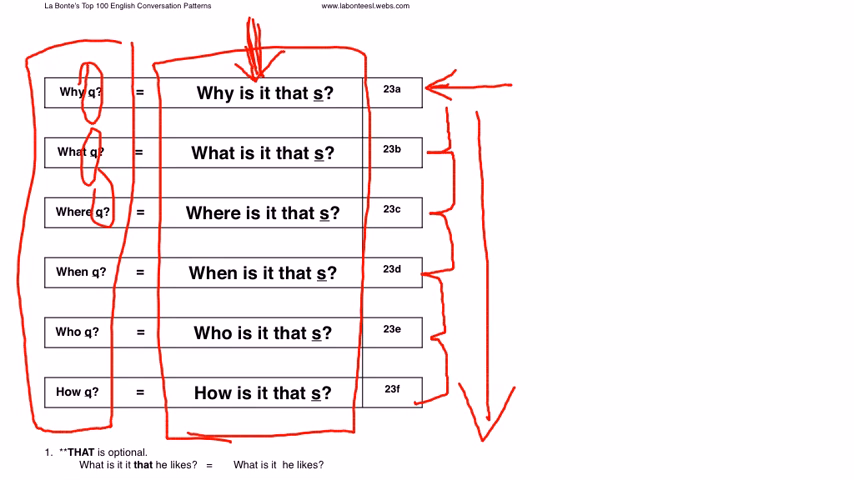